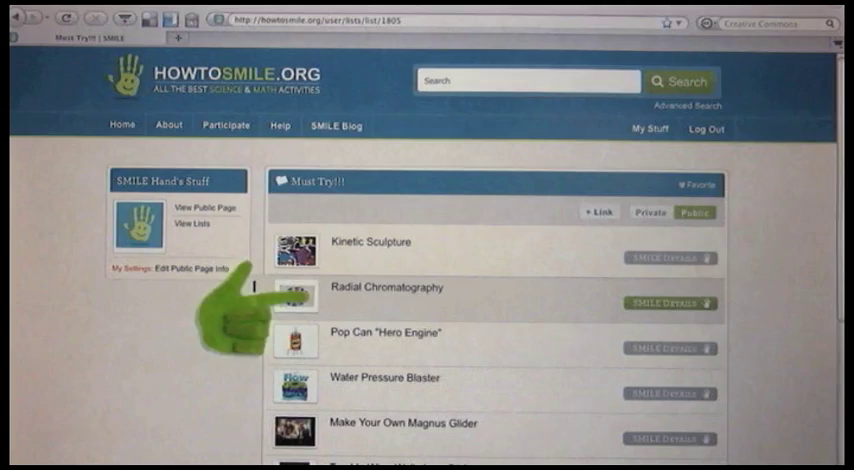
- Open the Radial Chromatography activity page from the Must Try!! list
{"action": "left_click", "coordinate": [384, 288]}
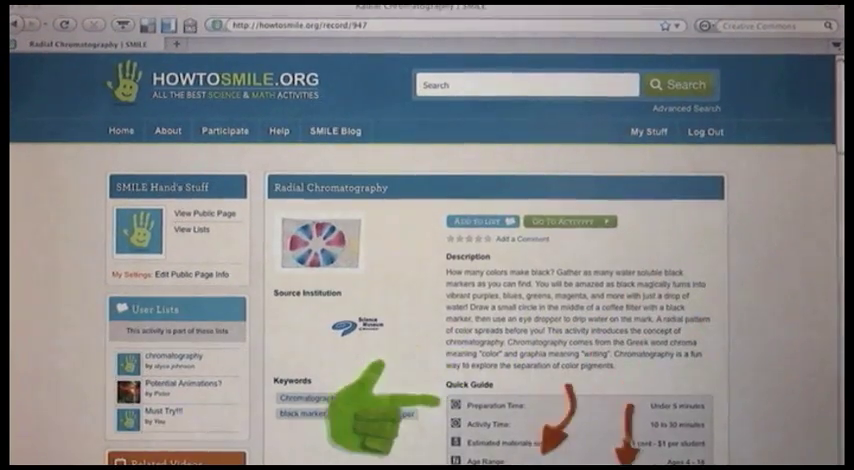